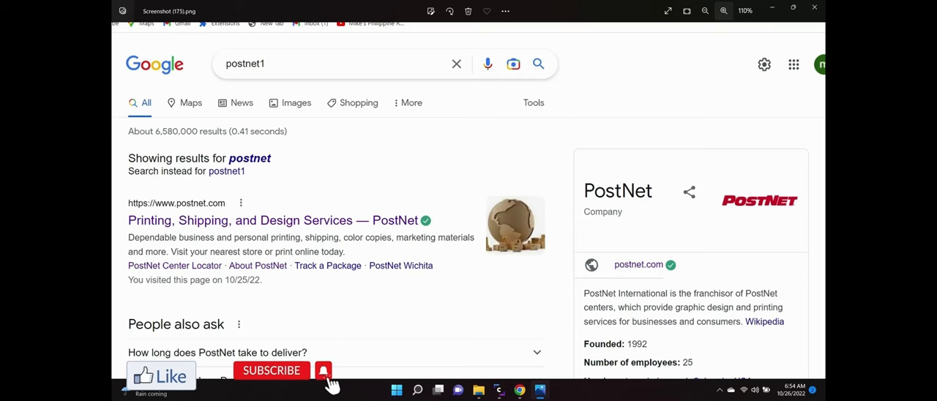
- Reach the PostNet homepage from the search results, visit the center locator, then return home to the virtual mailbox section
{"action": "left_click", "coordinate": [272, 220]}
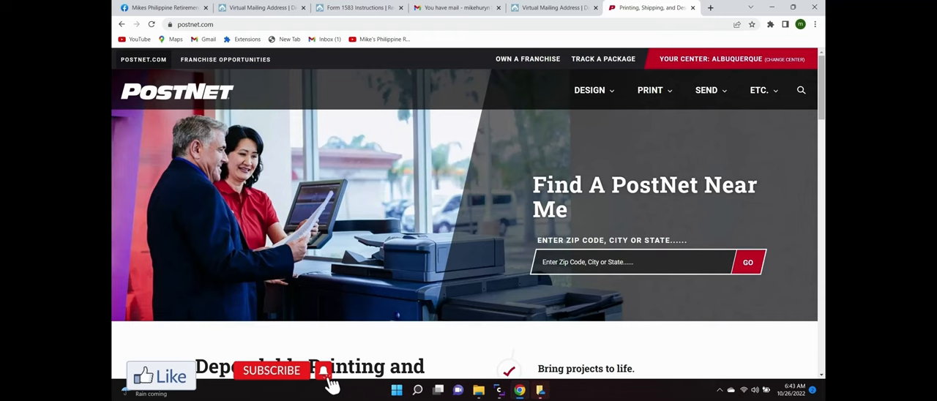
{"action": "left_click", "coordinate": [747, 262]}
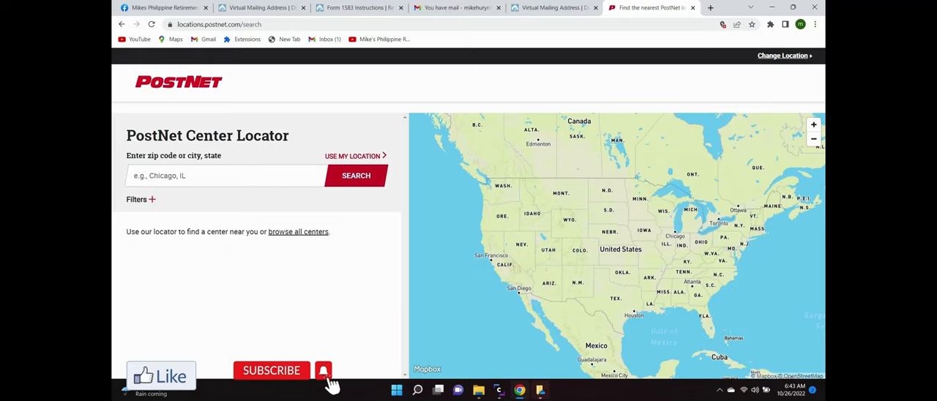
{"action": "left_click", "coordinate": [355, 176]}
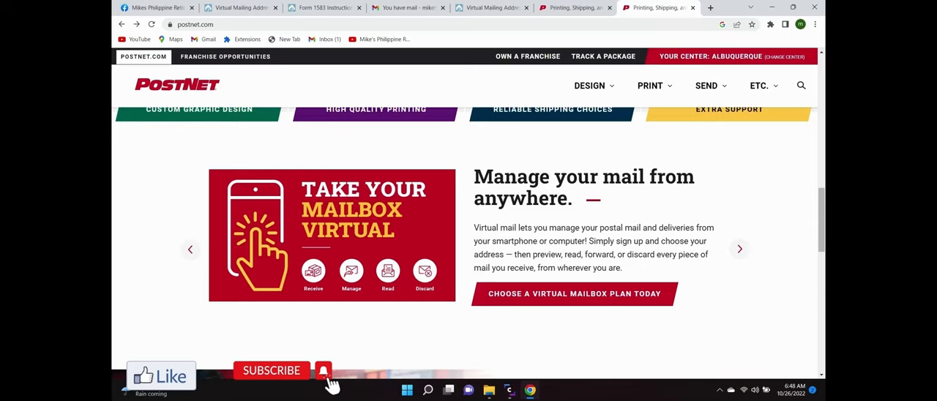
- Bring up the Gmail inbox with the unread 'You have mail' message from PostNet at the top
{"action": "left_click", "coordinate": [574, 293]}
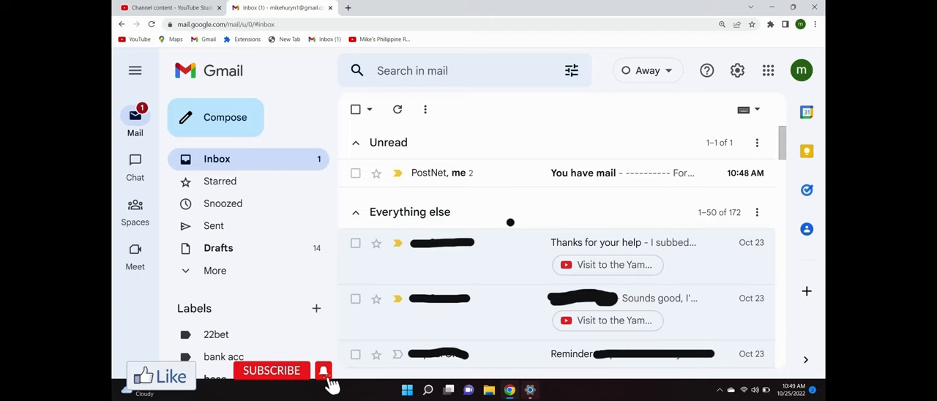
- Follow the PostNet mail notification through to the iPostal1 inbox listing three mail items
{"action": "left_click", "coordinate": [583, 173]}
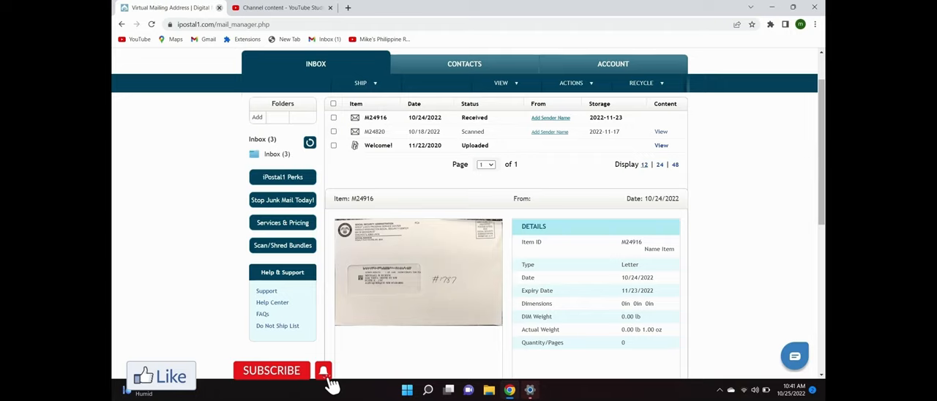
- Select letter #24916 and request Scan Documents from the View services
{"action": "left_click", "coordinate": [334, 117]}
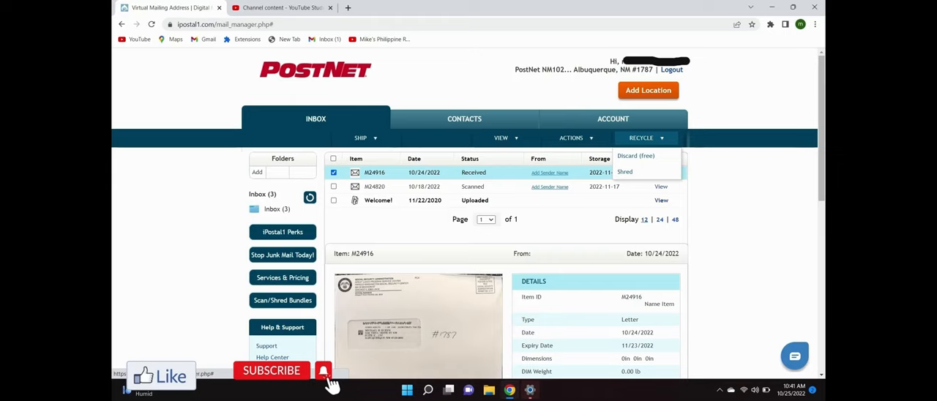
{"action": "left_click", "coordinate": [501, 138]}
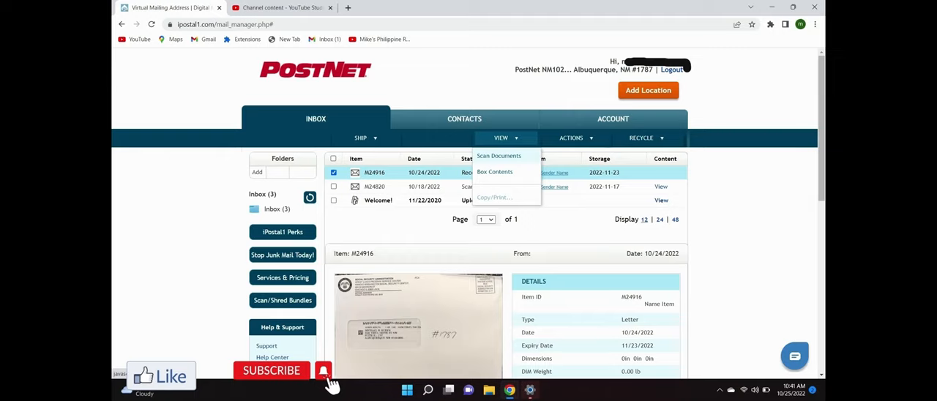
{"action": "left_click", "coordinate": [497, 155]}
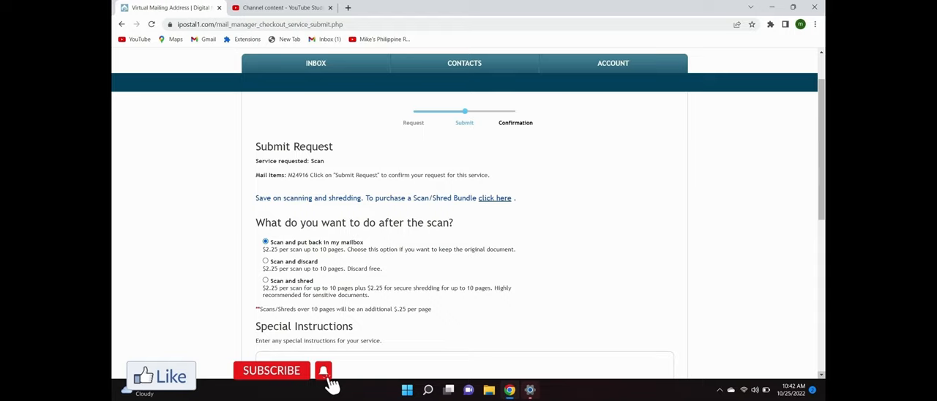
- Submit the scan request for letter #24916 and return to the inbox showing it as Scan Requested
{"action": "scroll", "scroll_direction": "down", "scroll_amount": 3}
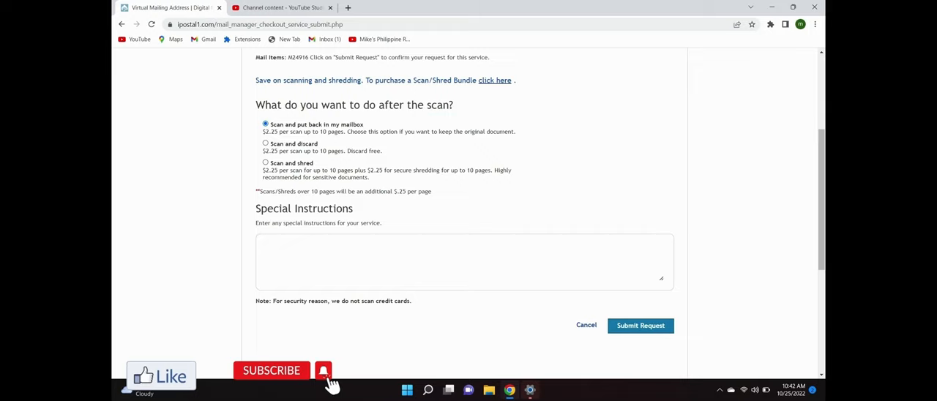
{"action": "left_click", "coordinate": [640, 325]}
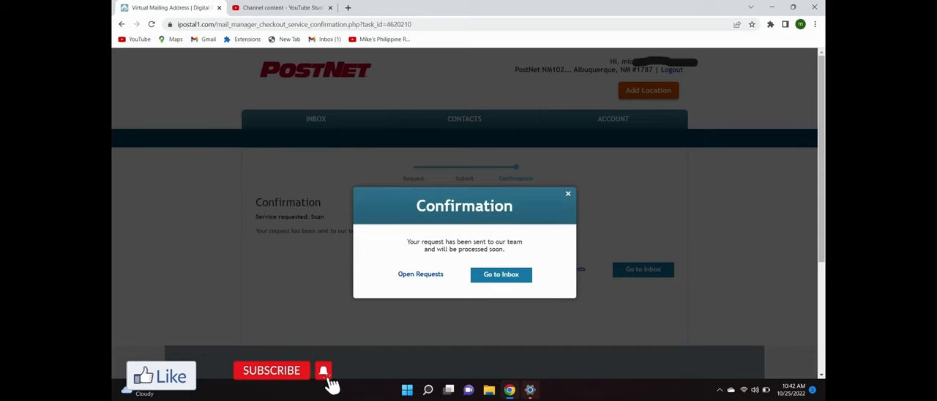
{"action": "left_click", "coordinate": [500, 274]}
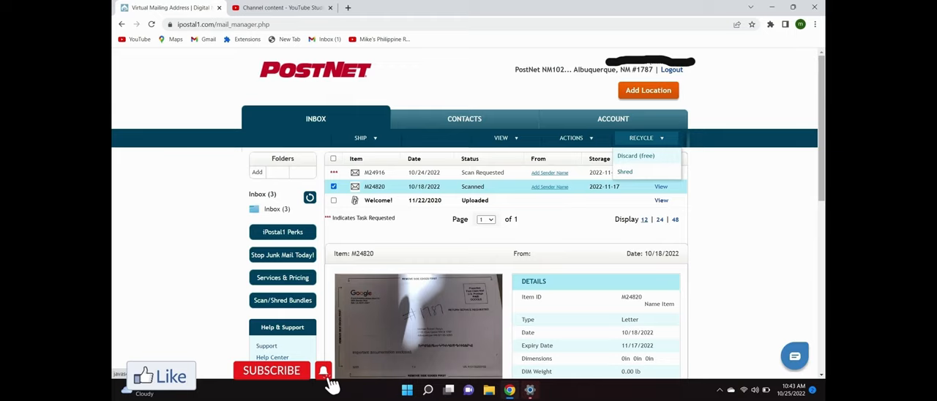
- Request a free discard of scanned letter #24820, submit it and return to the two-item inbox
{"action": "left_click", "coordinate": [635, 155]}
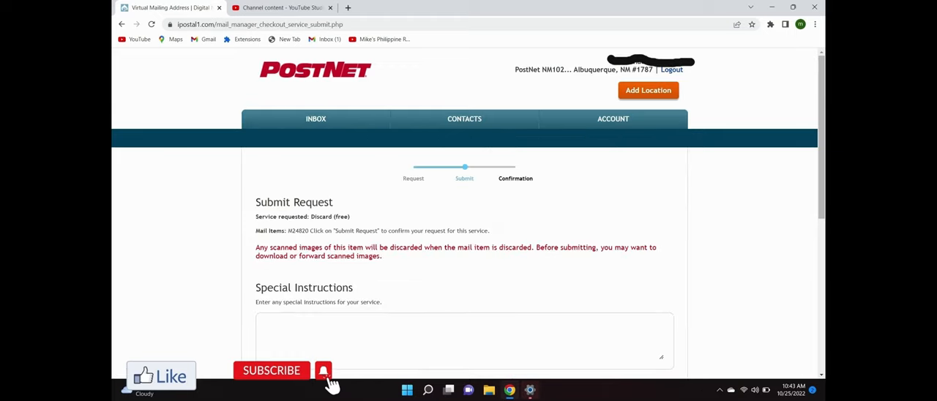
{"action": "scroll", "scroll_direction": "down", "scroll_amount": 3}
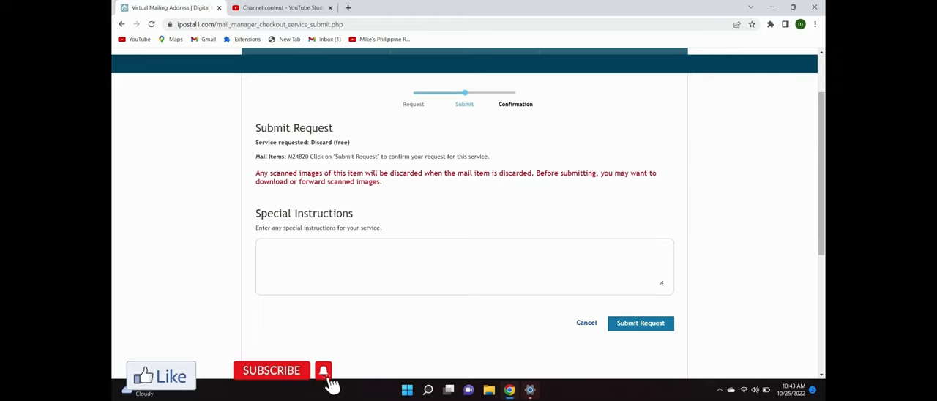
{"action": "left_click", "coordinate": [640, 322]}
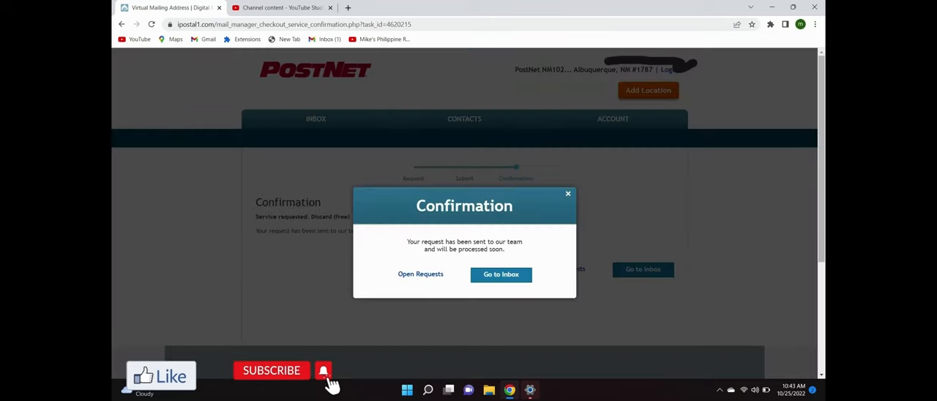
{"action": "left_click", "coordinate": [501, 275]}
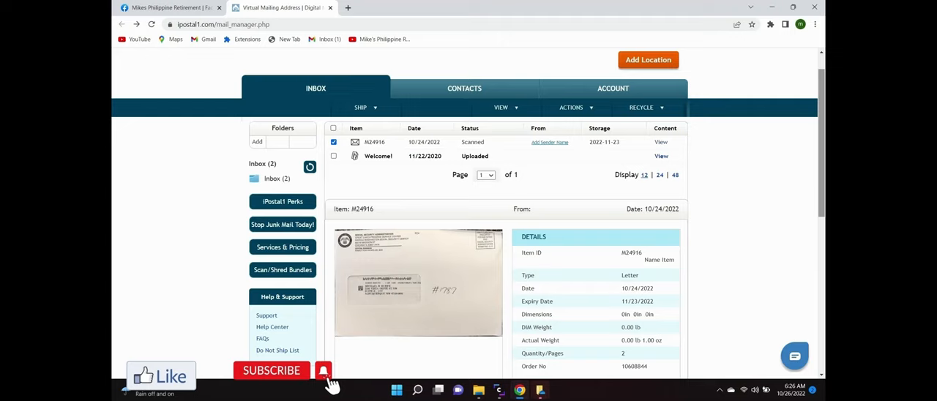
- Forward scanned letter #24916 by email as an attachment via Actions, then return to the inbox
{"action": "left_click", "coordinate": [571, 108]}
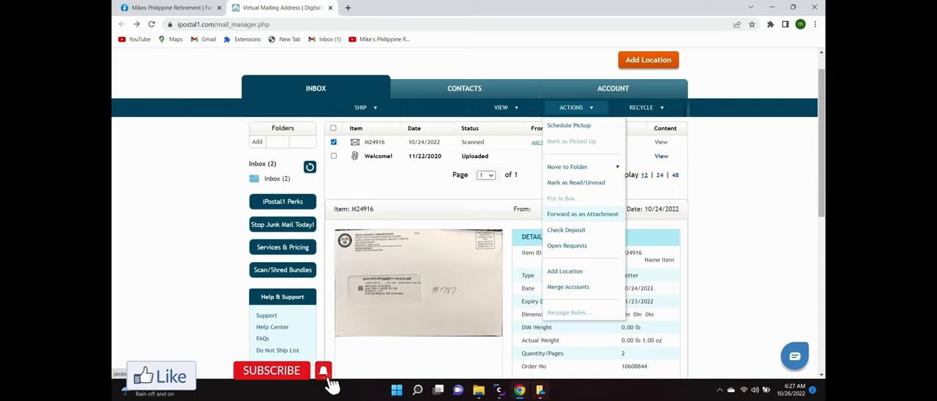
{"action": "left_click", "coordinate": [583, 214]}
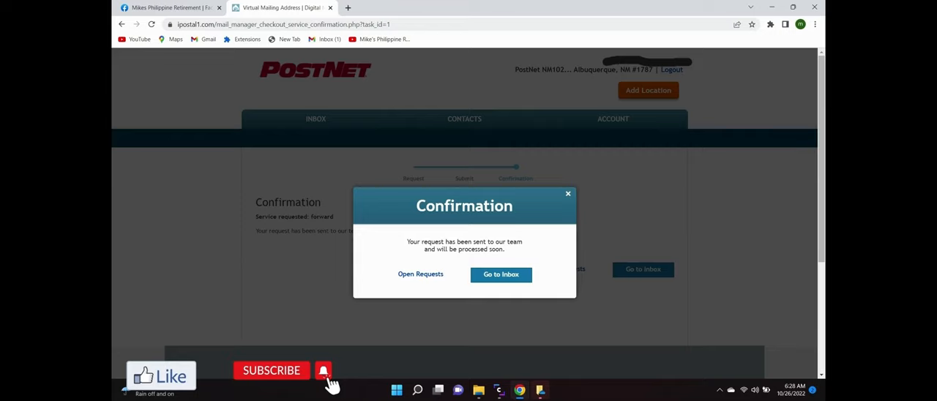
{"action": "left_click", "coordinate": [501, 273]}
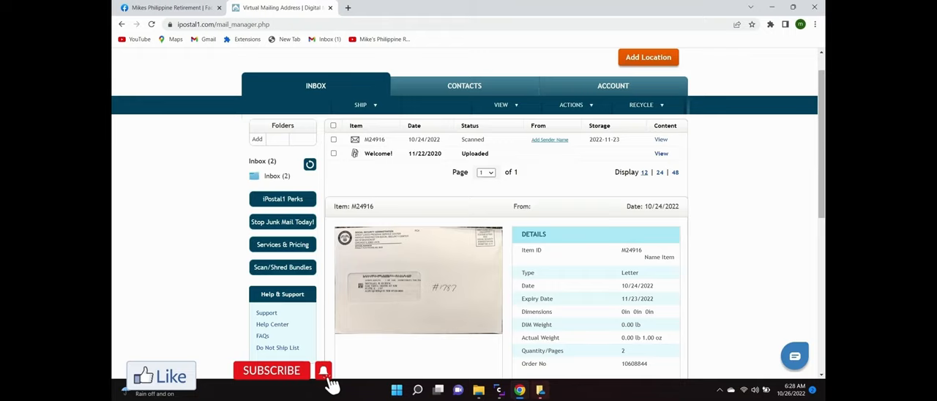
- Launch the iPostal1 Help Center from Help & Support in the sidebar
{"action": "left_click", "coordinate": [273, 325]}
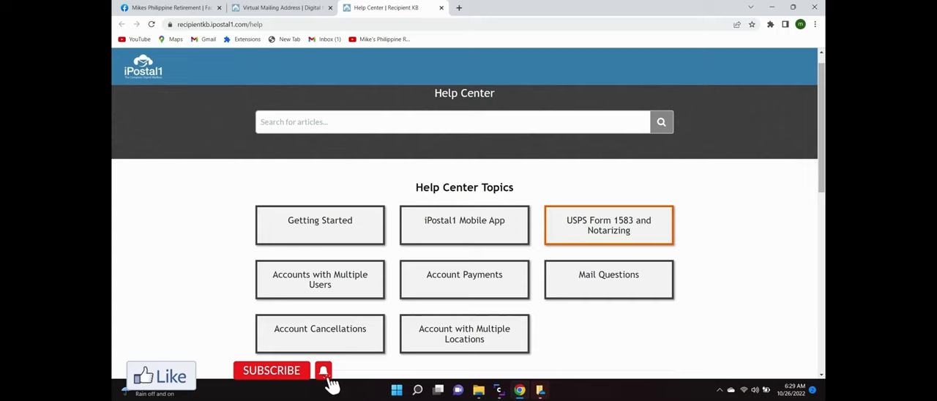
- Read the Form 1583 Instructions article under the USPS Form 1583 and Notarizing topic
{"action": "left_click", "coordinate": [609, 226]}
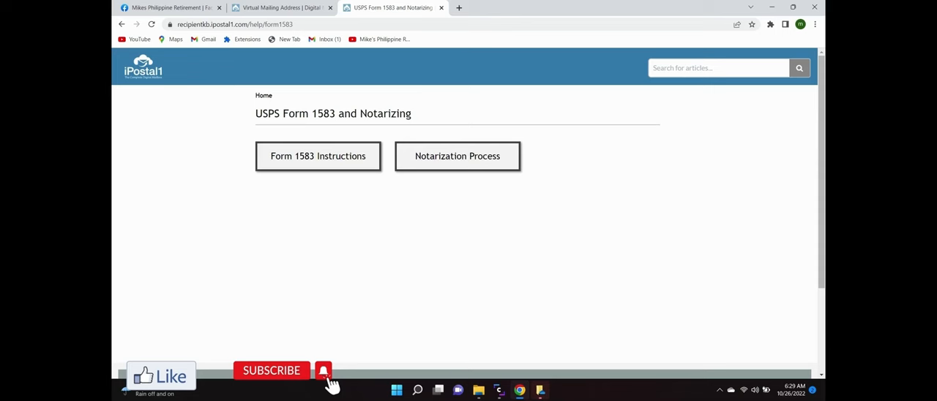
{"action": "left_click", "coordinate": [318, 155]}
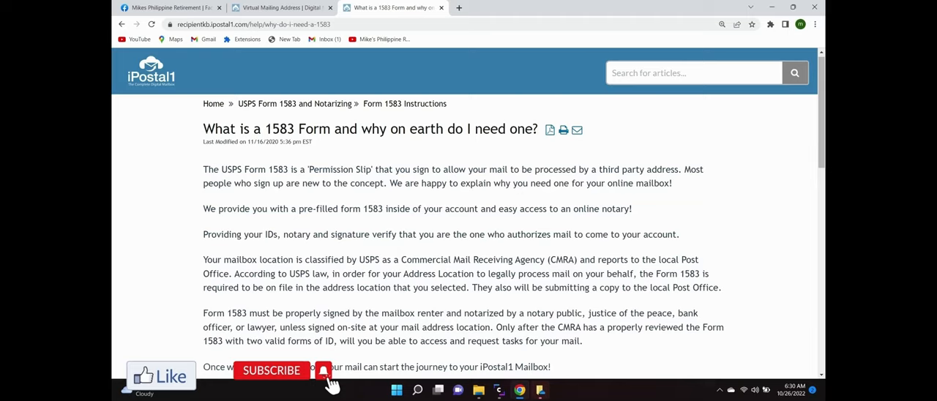
{"action": "scroll", "scroll_direction": "down", "scroll_amount": 3}
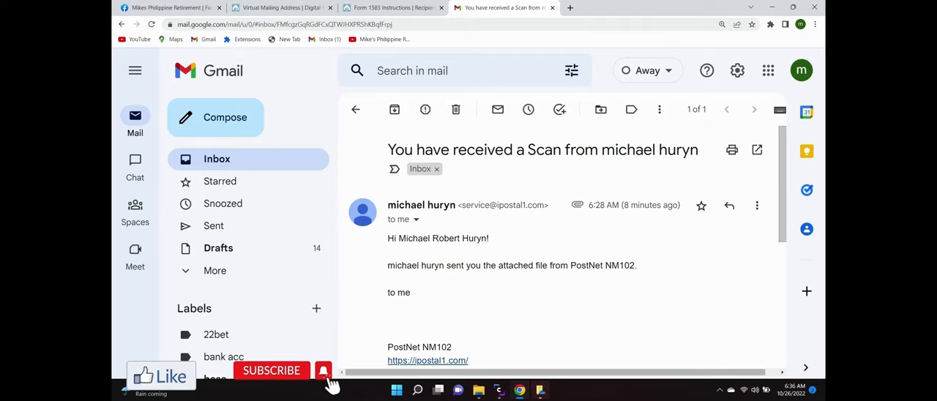
- View the forwarded scan's PDF attachment showing the Social Security Administration letter
{"action": "scroll", "scroll_direction": "down", "scroll_amount": 3}
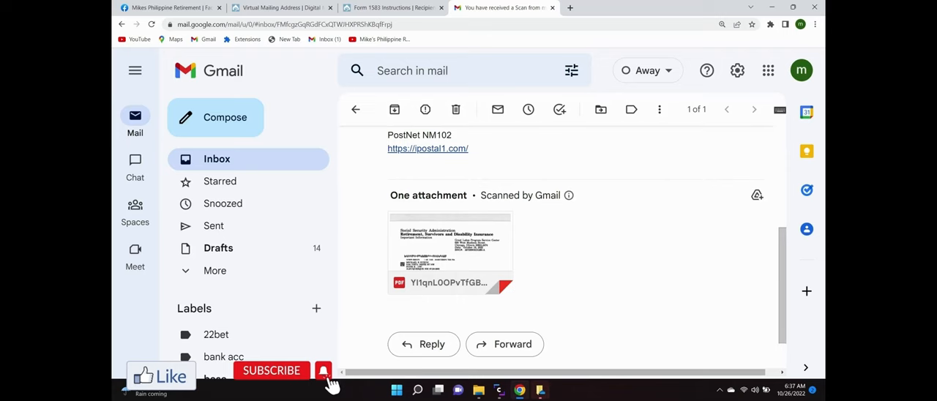
{"action": "left_click", "coordinate": [450, 251]}
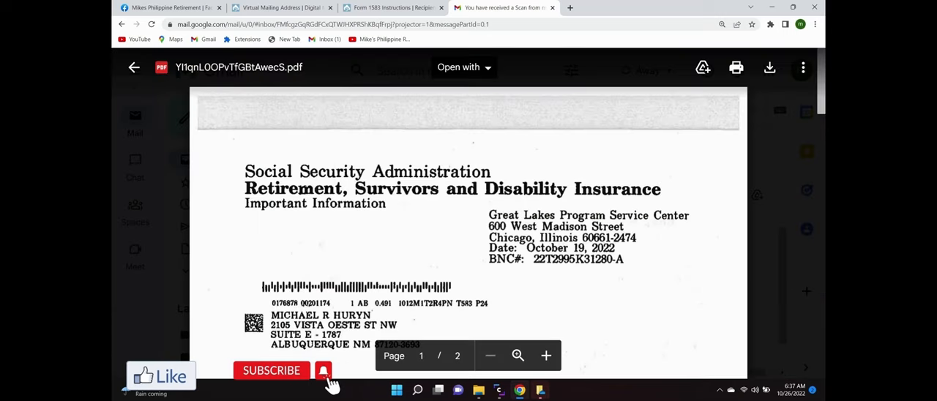